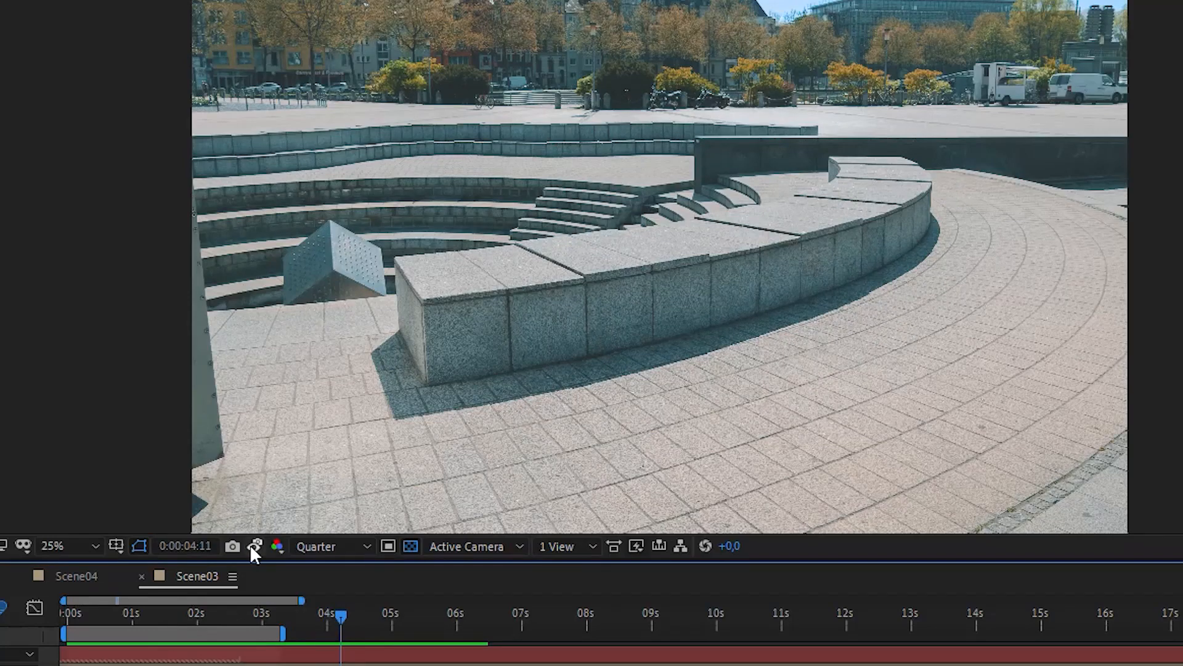
# Step: Move the playhead back to 0:00:00:19 where the man sits alone on the bench
pyautogui.click(256, 546)
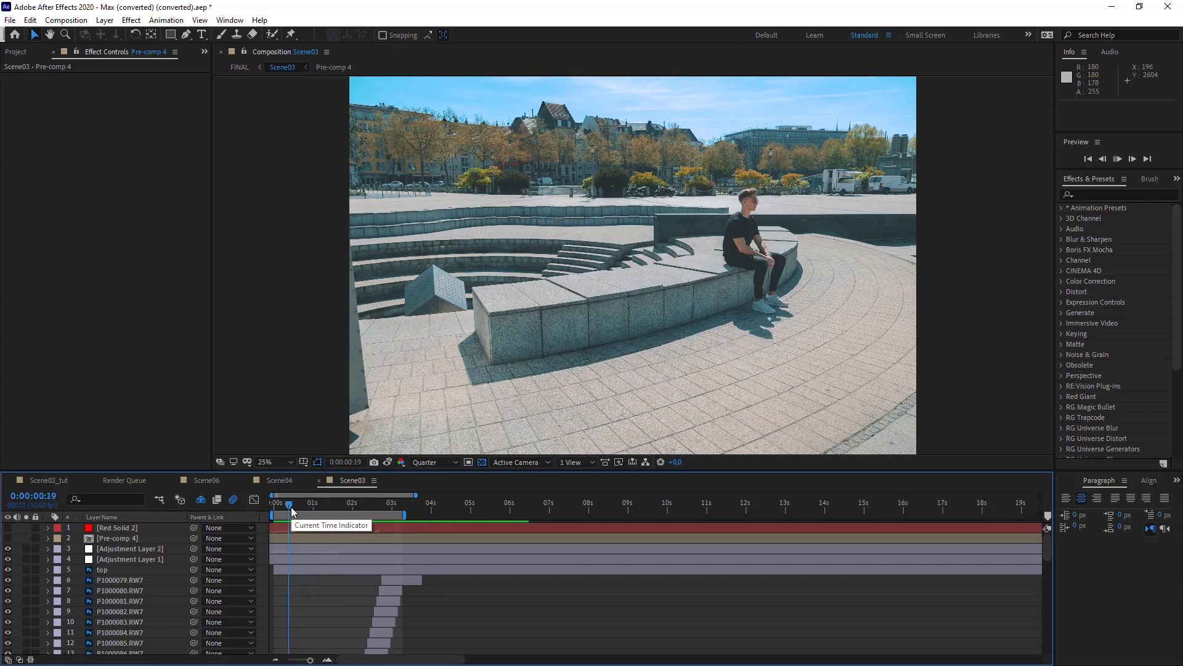
# Step: Scrub the playhead forward to about 0:00:00:31 as the man shifts left along the bench
pyautogui.moveTo(288, 503); pyautogui.dragTo(326, 503)
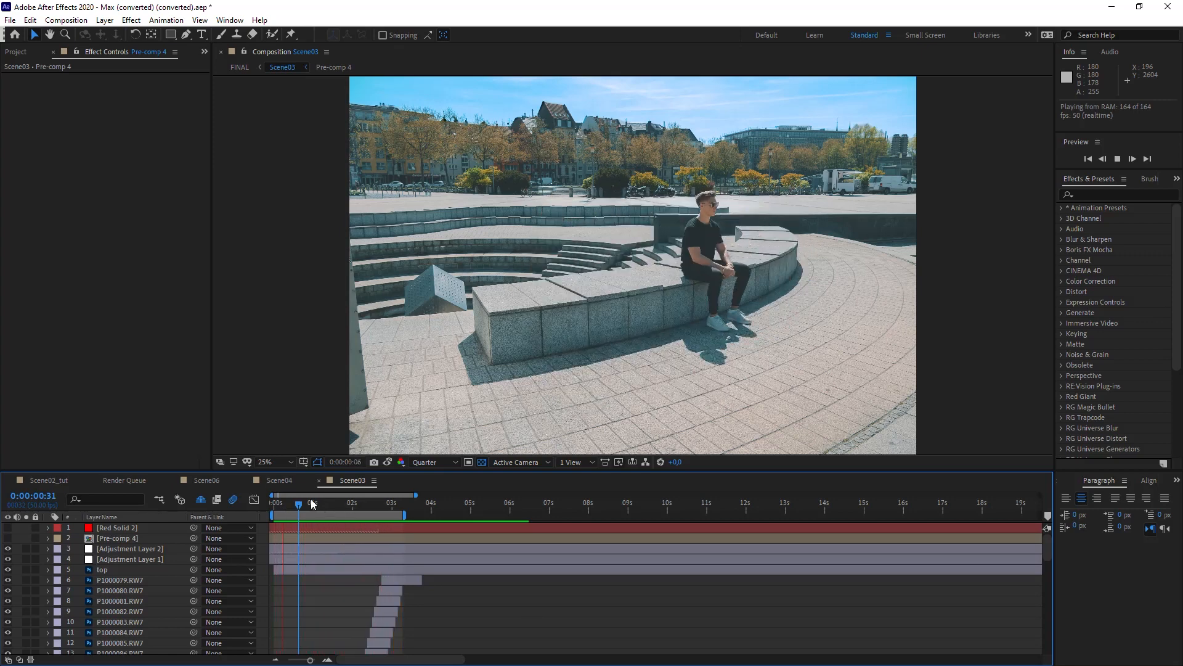
# Step: Set the playhead to 0:00:01:13 showing three copies of the man on the bench
pyautogui.click(334, 503)
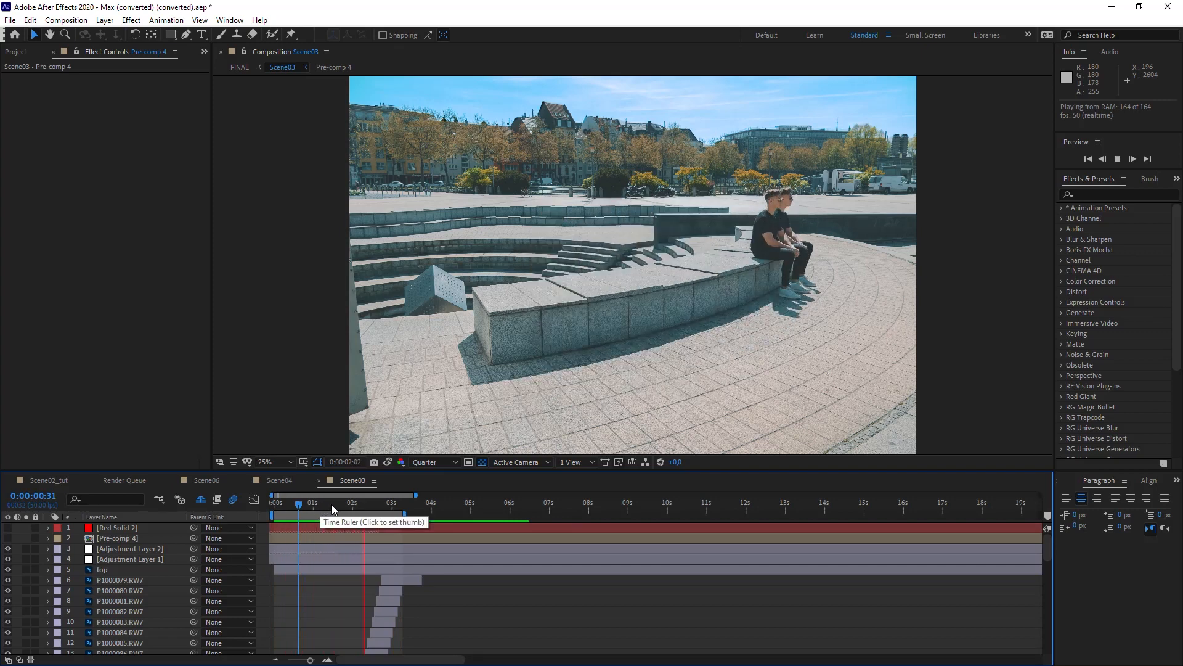
pyautogui.click(323, 503)
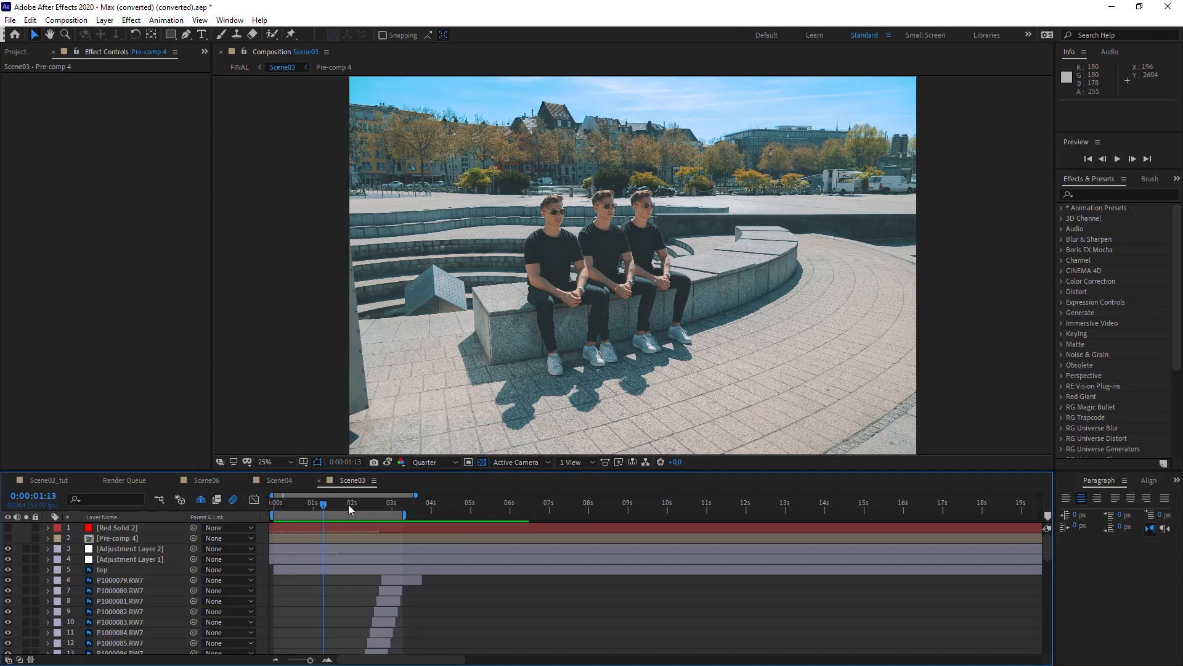
# Step: Drag the playhead back to 0:00:00:36 with the single man on the bench
pyautogui.moveTo(323, 502); pyautogui.dragTo(284, 503)
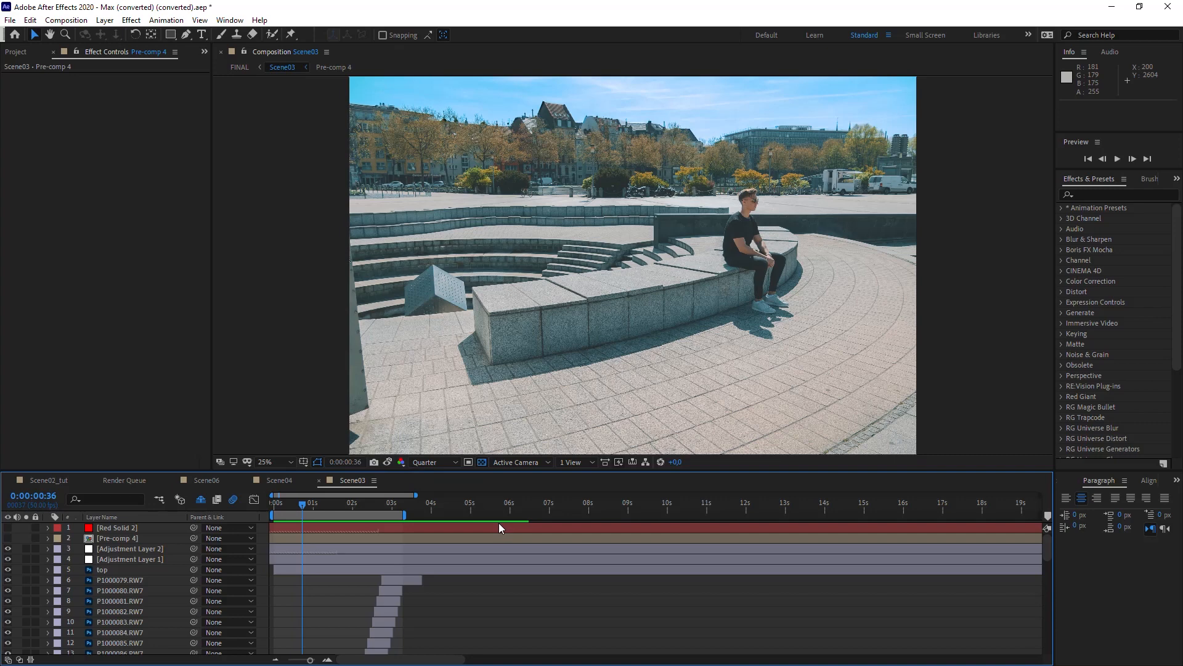
pyautogui.moveTo(495, 525)
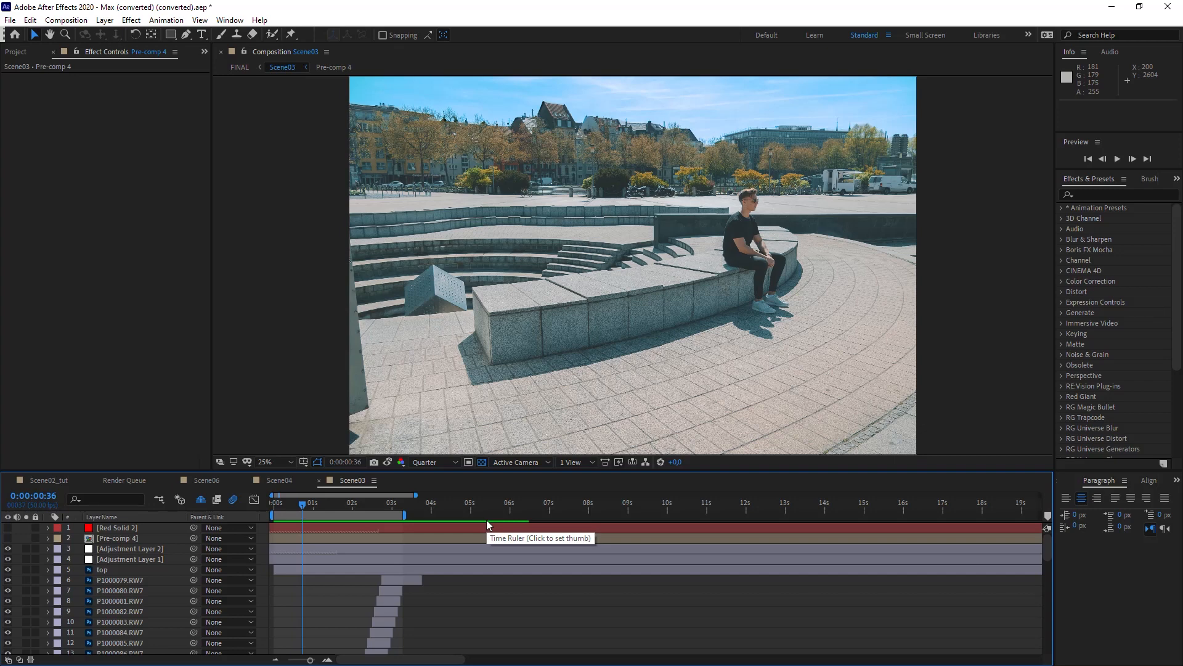
# Step: Move the playhead to about 0:00:02:37 where eight clones line the bench
pyautogui.click(287, 503)
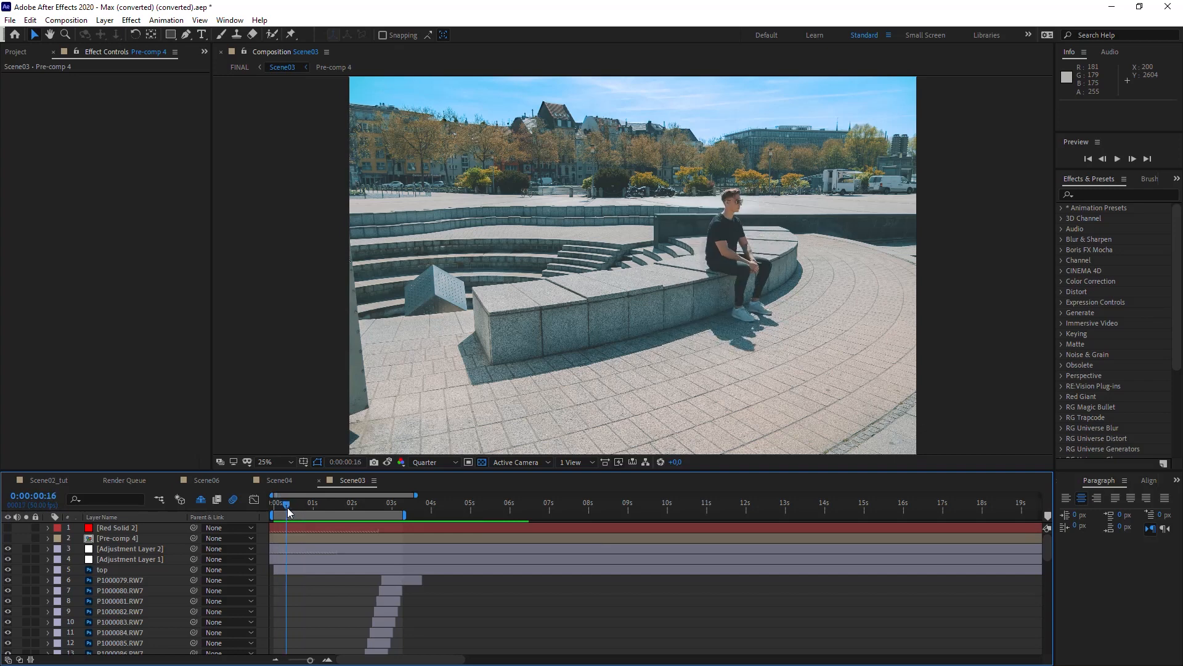
pyautogui.moveTo(286, 503); pyautogui.dragTo(321, 503)
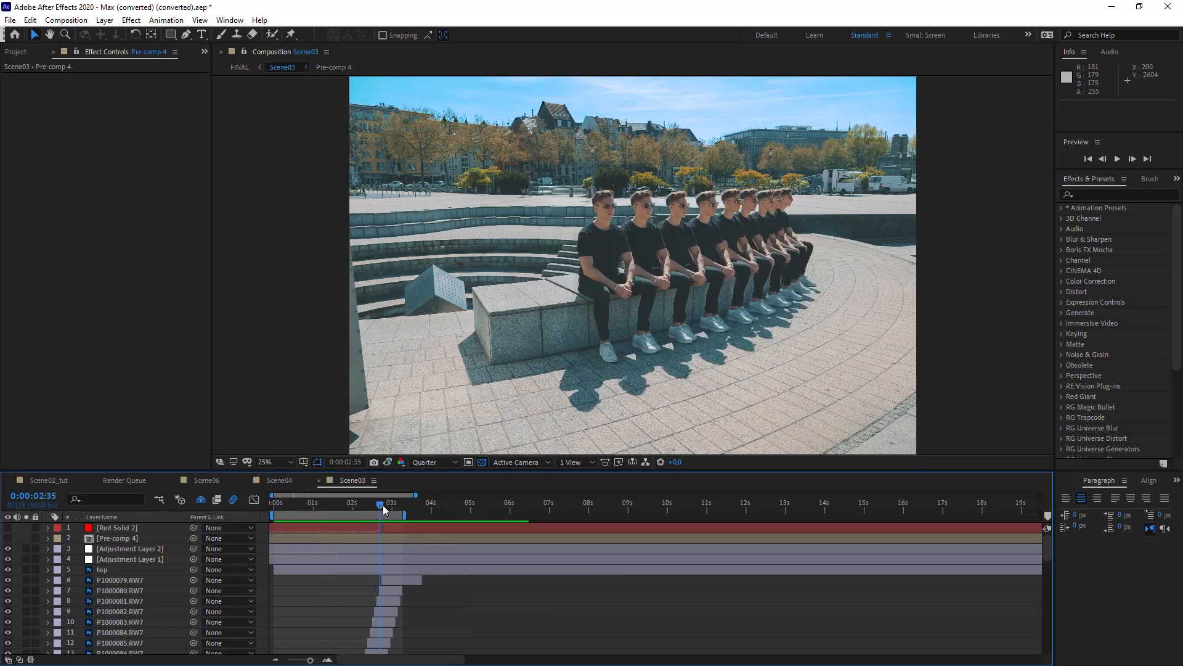
pyautogui.click(385, 503)
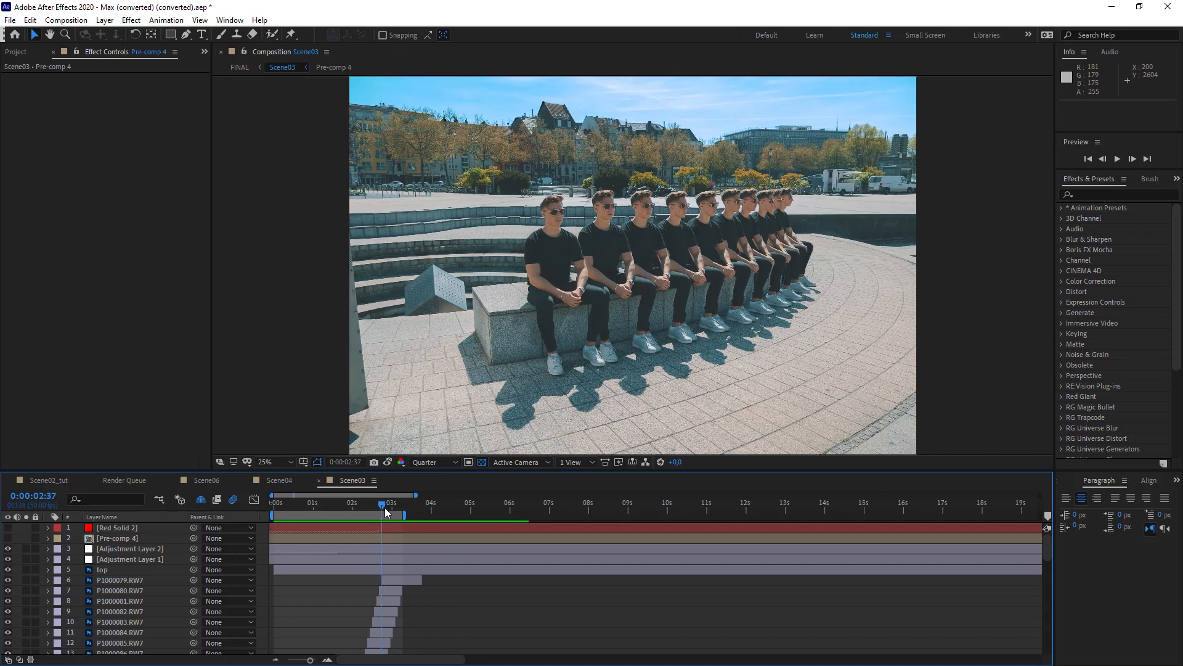
# Step: Jump the playhead to 0:00:04:32 where the bench stands empty
pyautogui.click(454, 503)
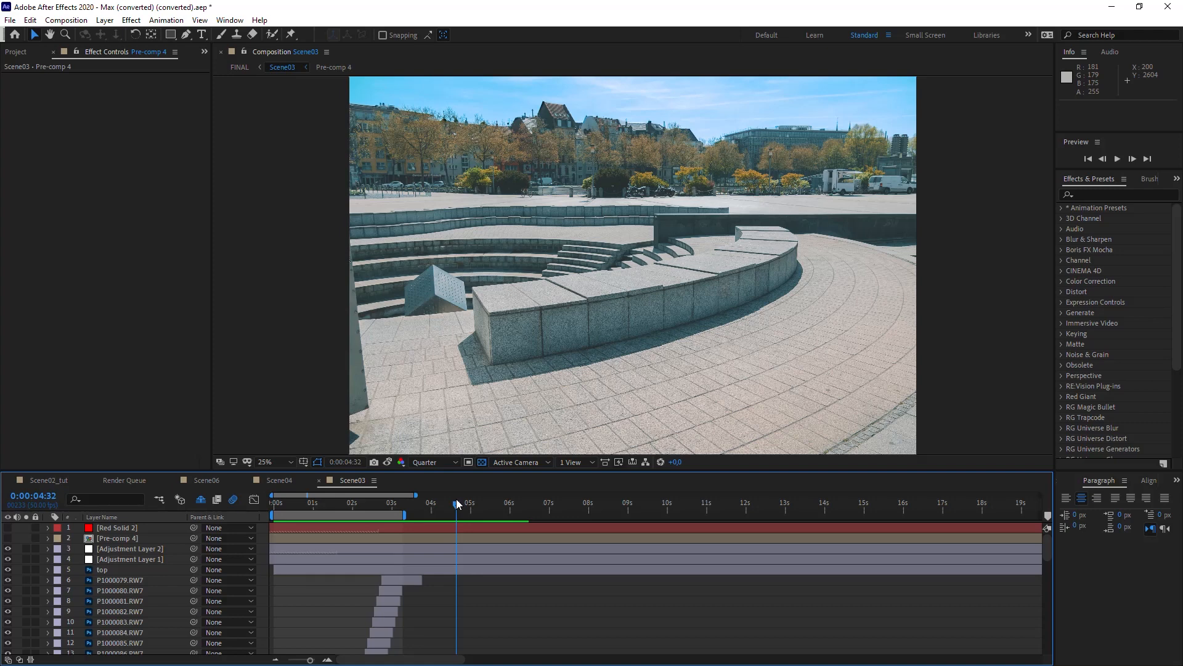
pyautogui.moveTo(370, 508)
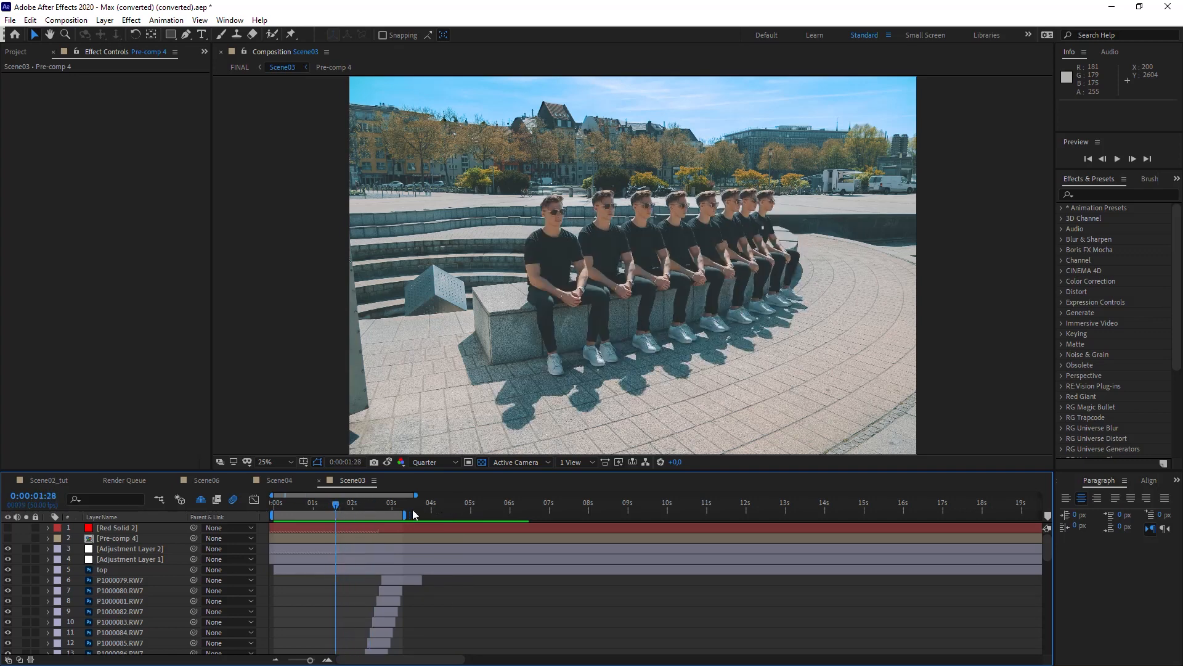
pyautogui.moveTo(412, 514)
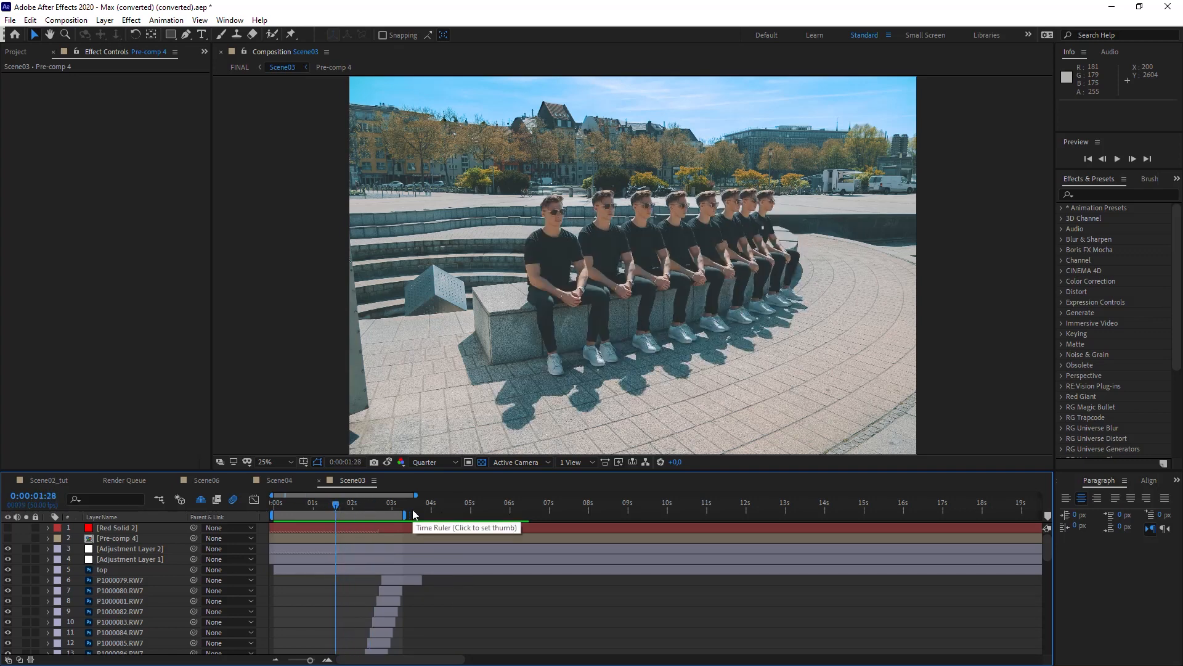